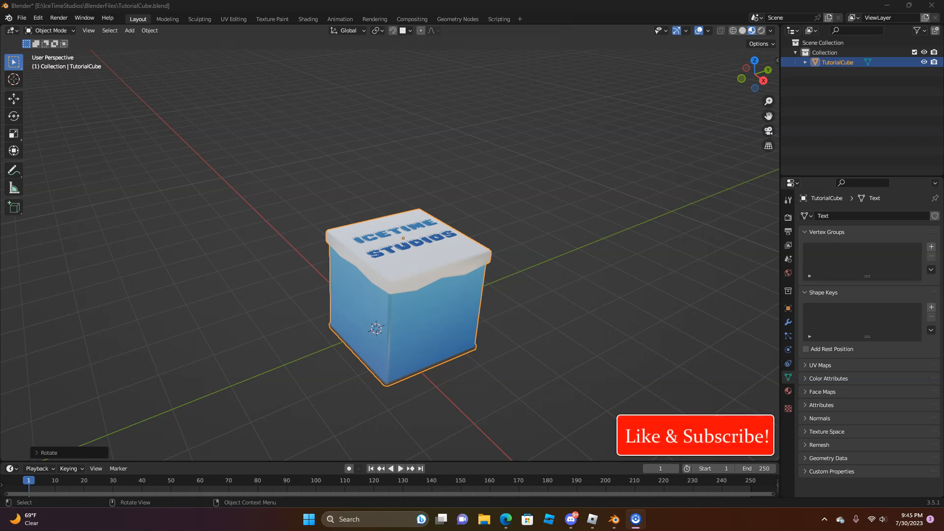
# Activate the Move tool so the move gizmo appears on TutorialCube
pyautogui.click(14, 100)
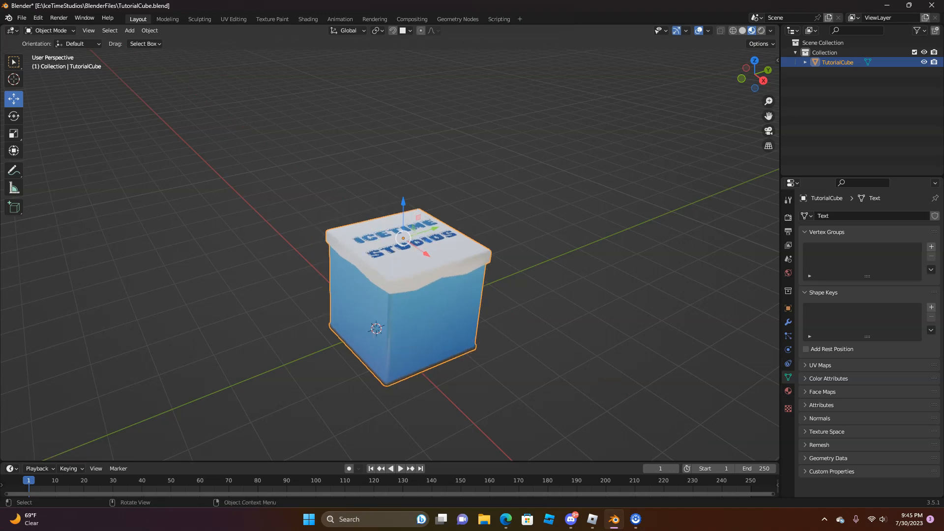
pyautogui.press('g')
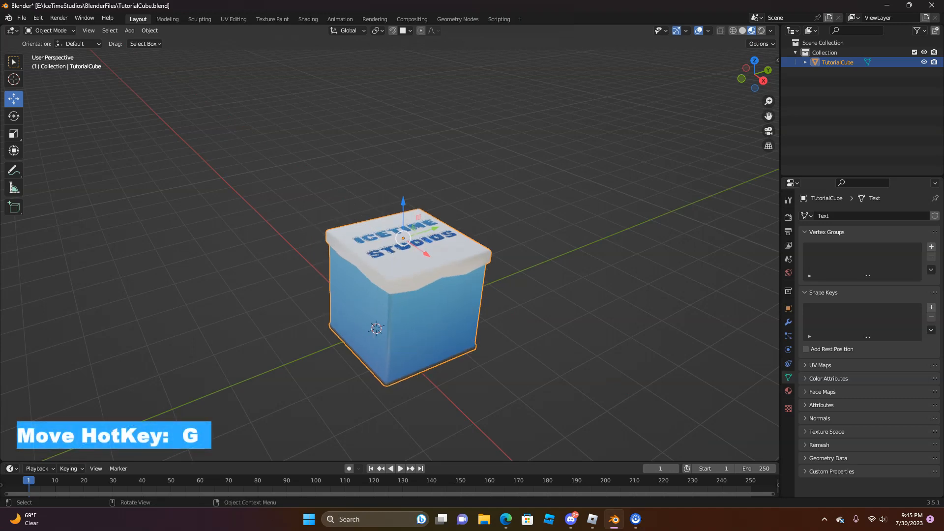
pyautogui.press('g')
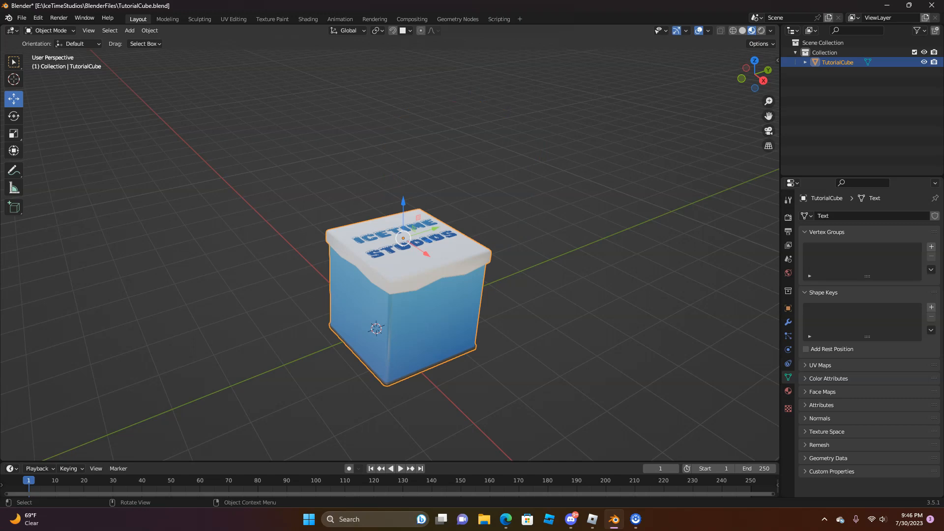
pyautogui.press('g')
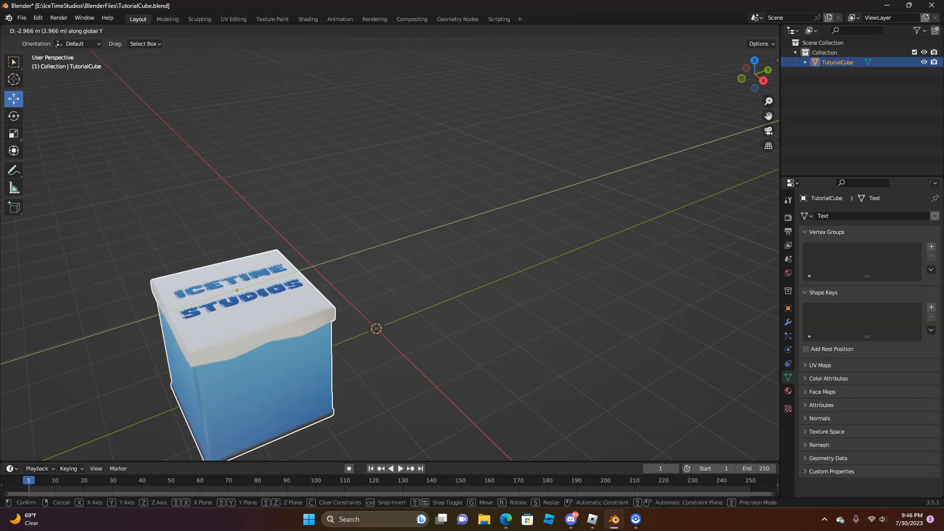
pyautogui.click(376, 329)
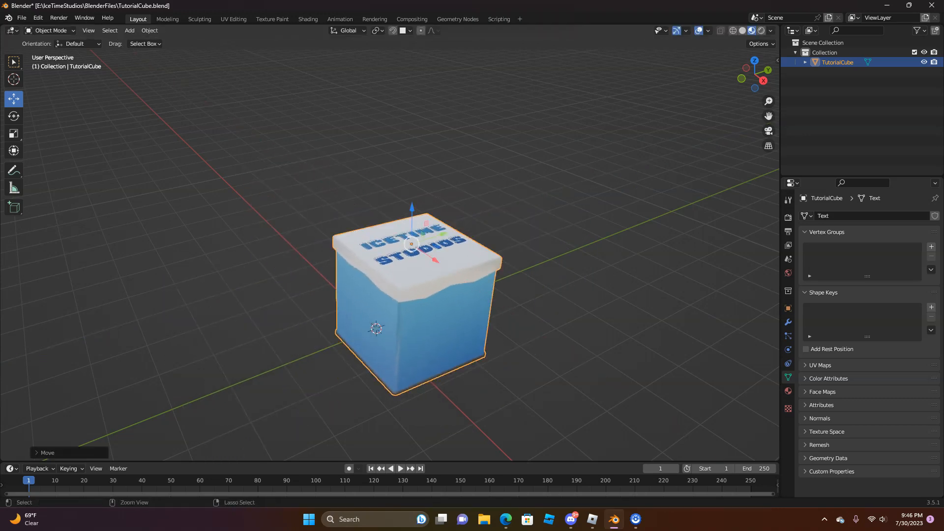
pyautogui.press('g')
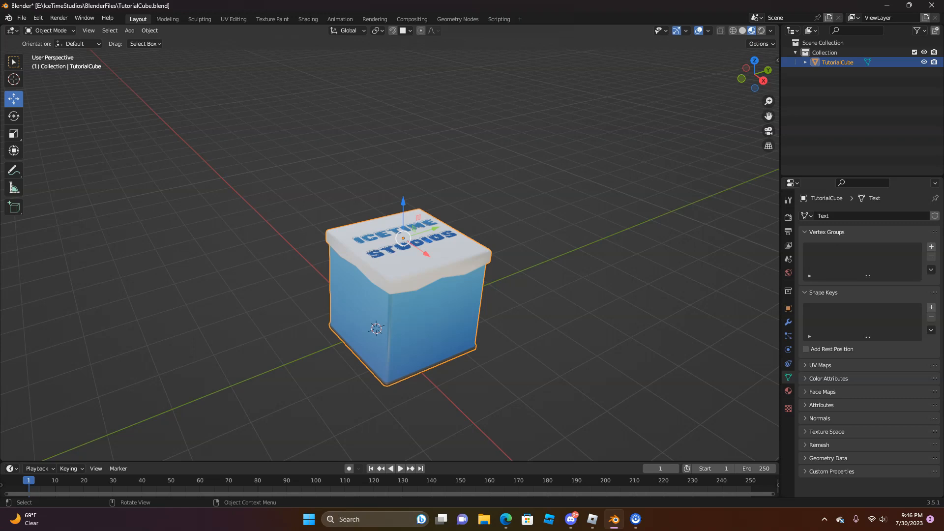
pyautogui.press('g')
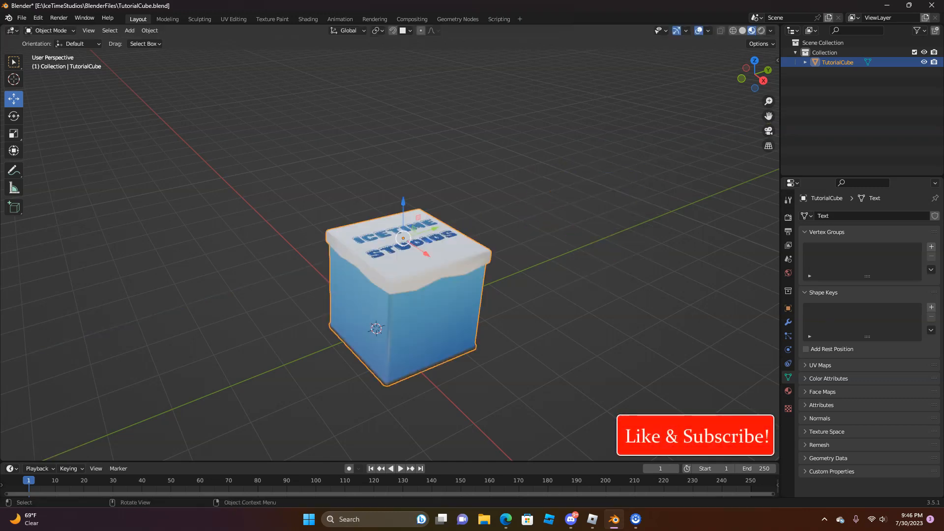
pyautogui.press('g')
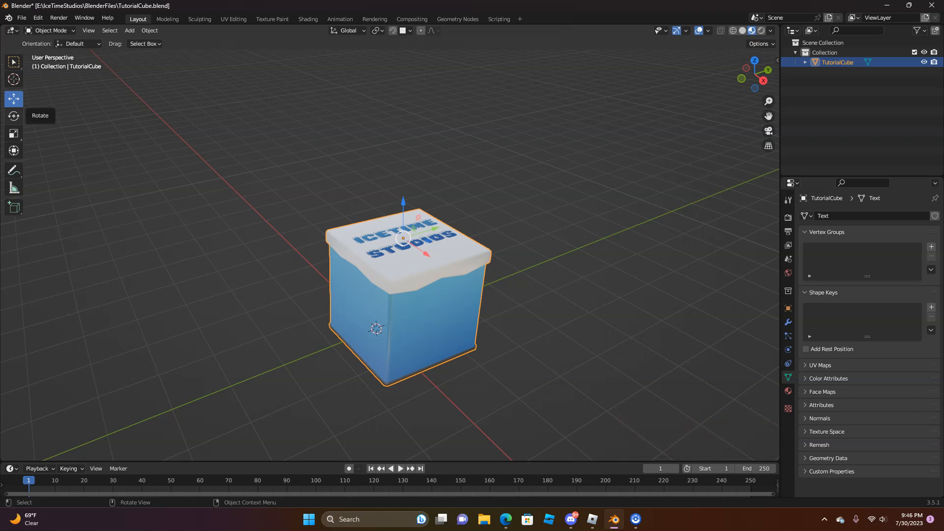
# Switch TutorialCube from move handles to the Rotate tool's rotation rings
pyautogui.click(14, 116)
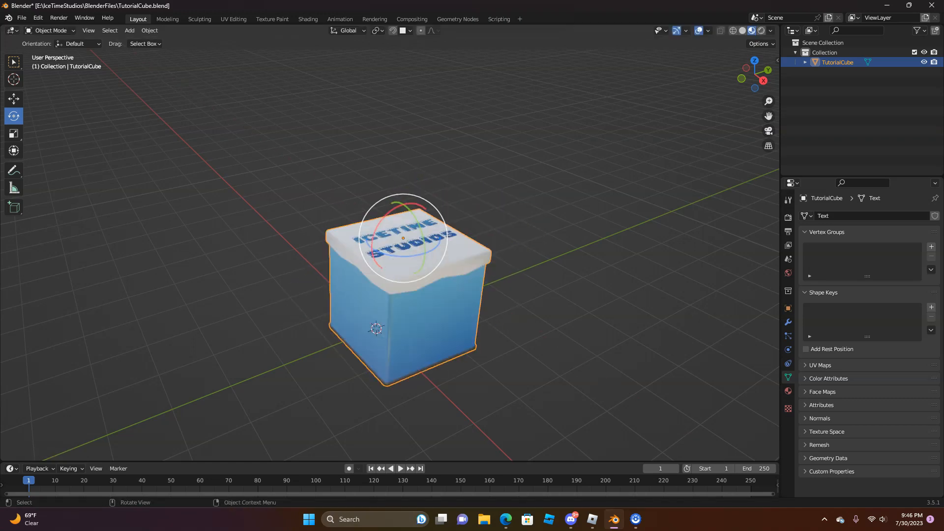
pyautogui.press('r')
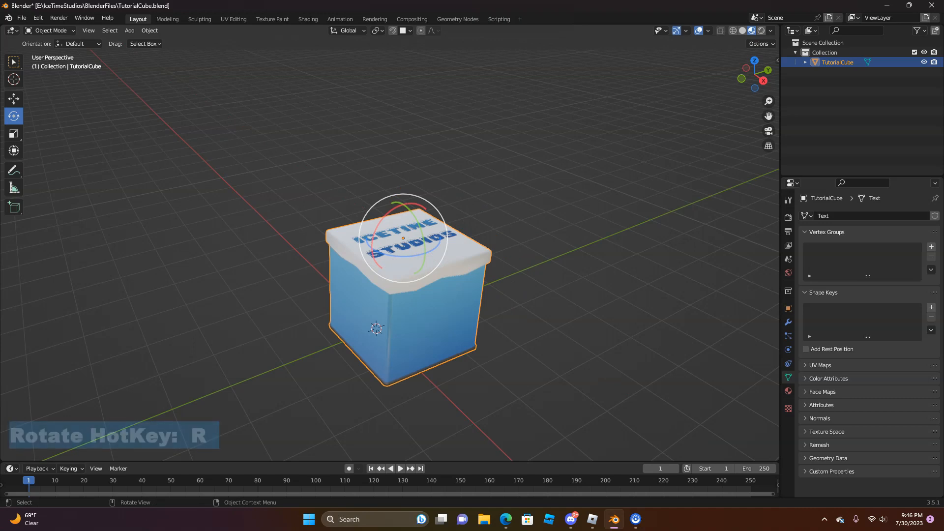
pyautogui.press('r')
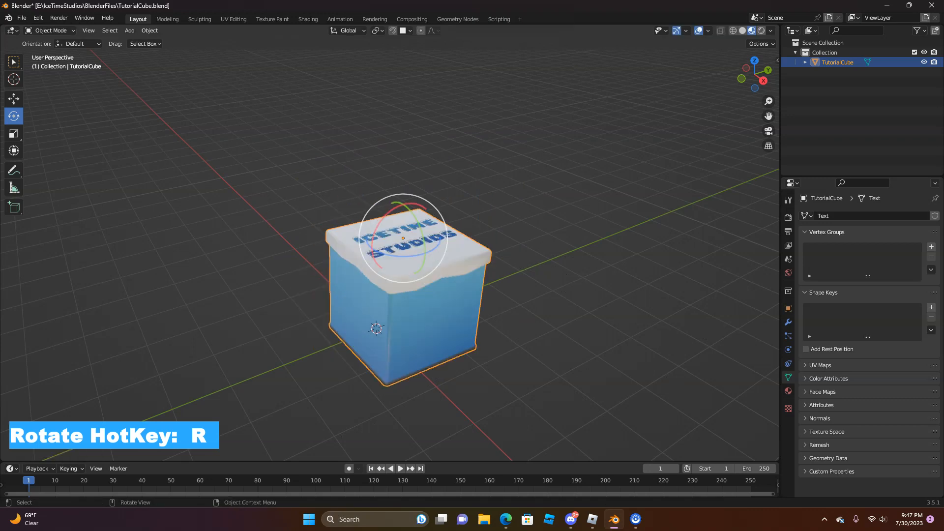
# Start rotating TutorialCube with R around the vertical axis
pyautogui.press('r')
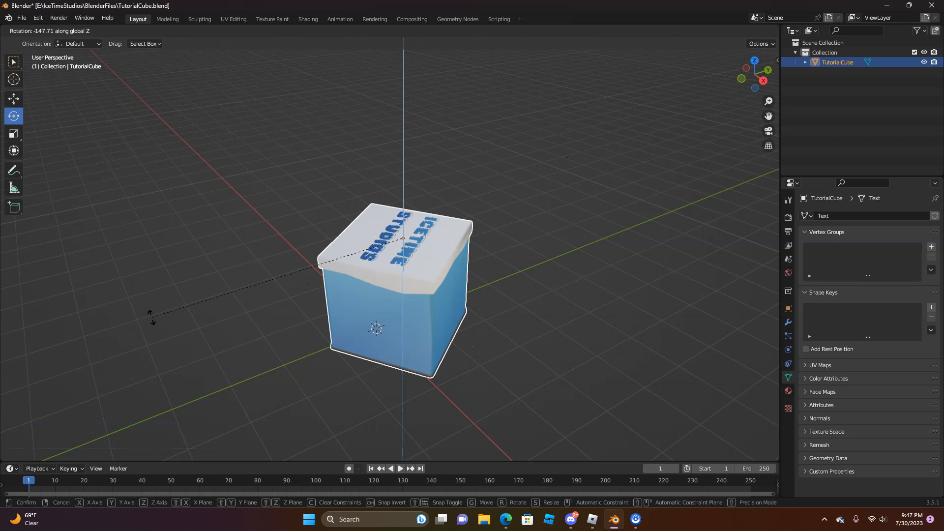
pyautogui.moveTo(492, 324)
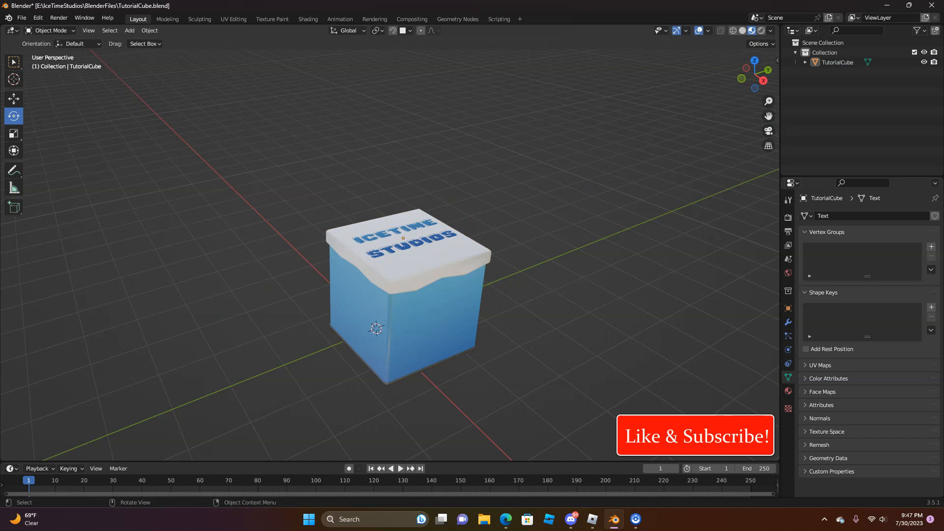
# Show the Scale tool's scale handles on the reselected TutorialCube
pyautogui.click(13, 134)
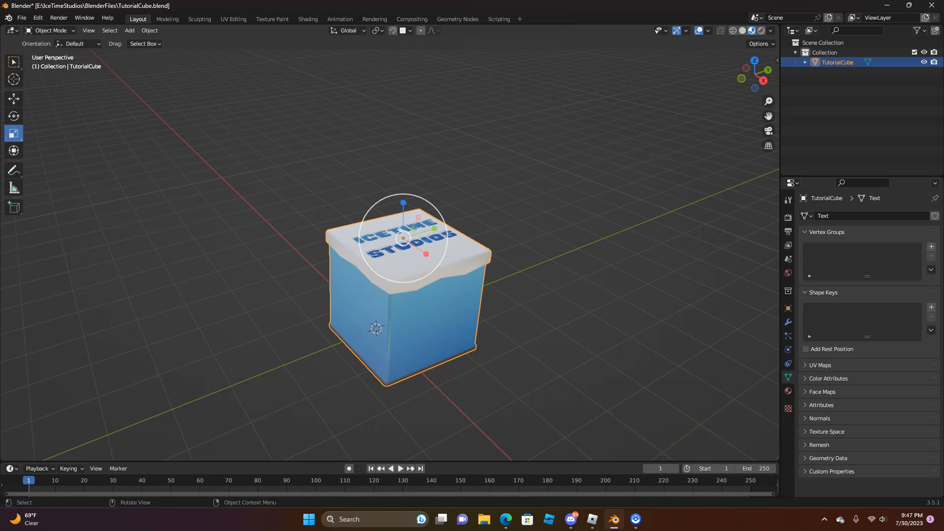
pyautogui.press('s')
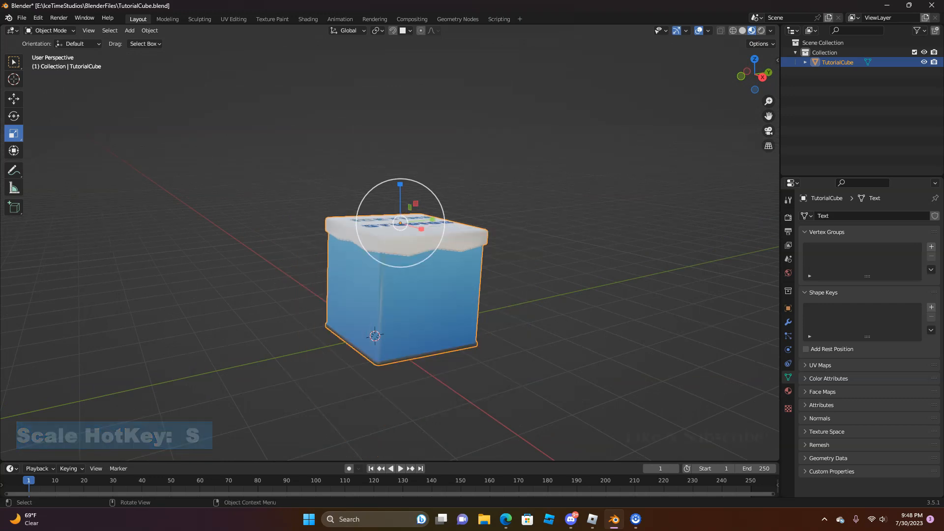
# Begin scaling TutorialCube with S, locked to the global Z axis
pyautogui.press('s')
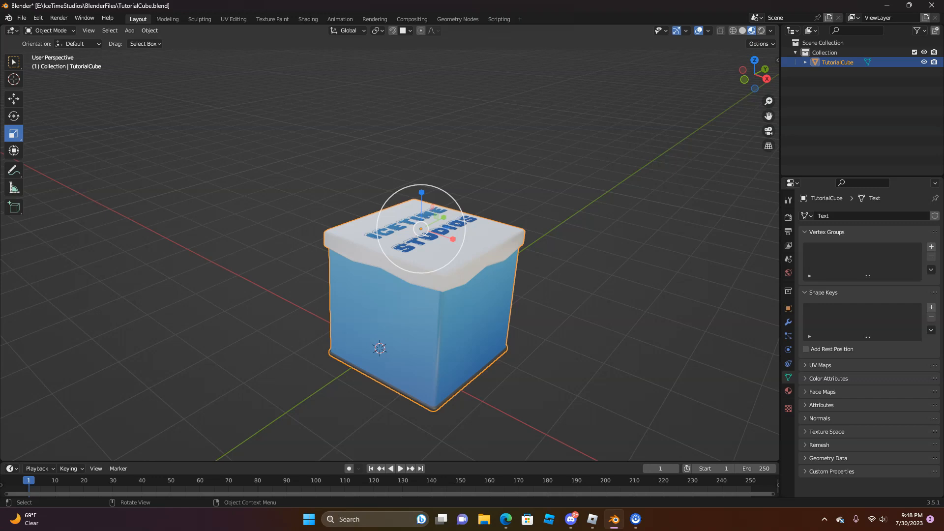
pyautogui.press('s')
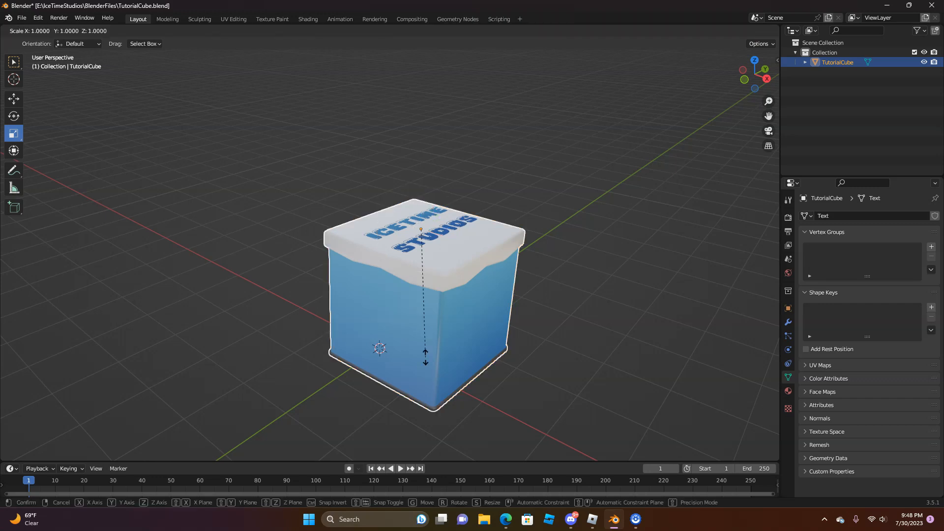
pyautogui.press('z')
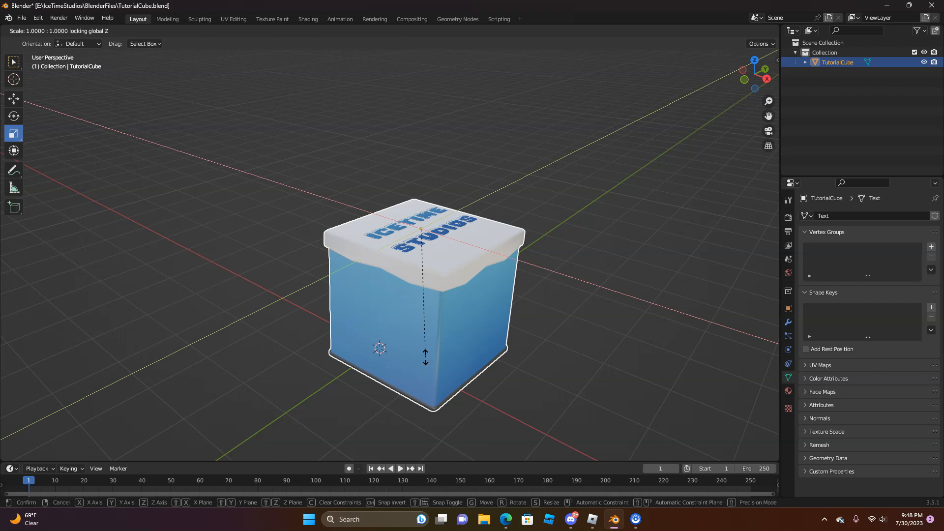